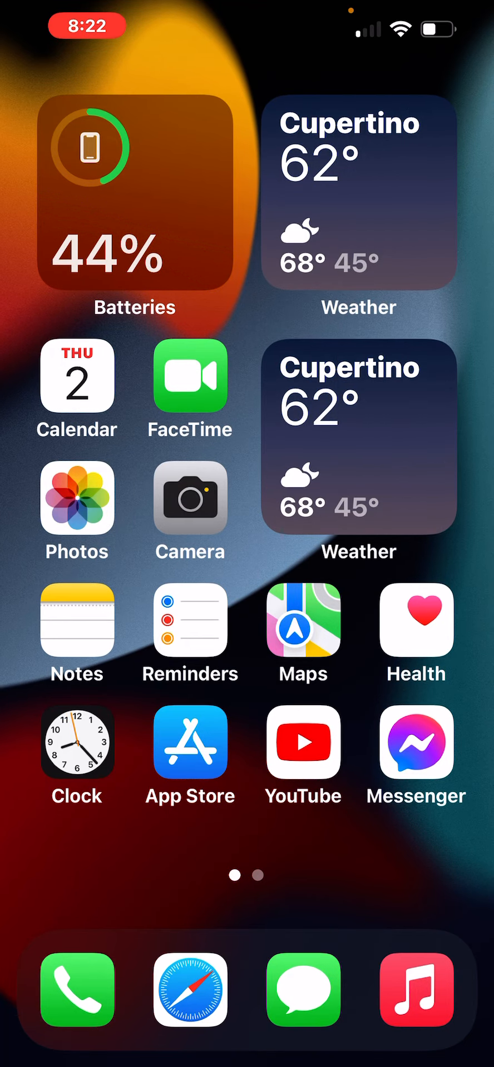
{"action": "scroll", "scroll_direction": "left", "scroll_amount": 3}
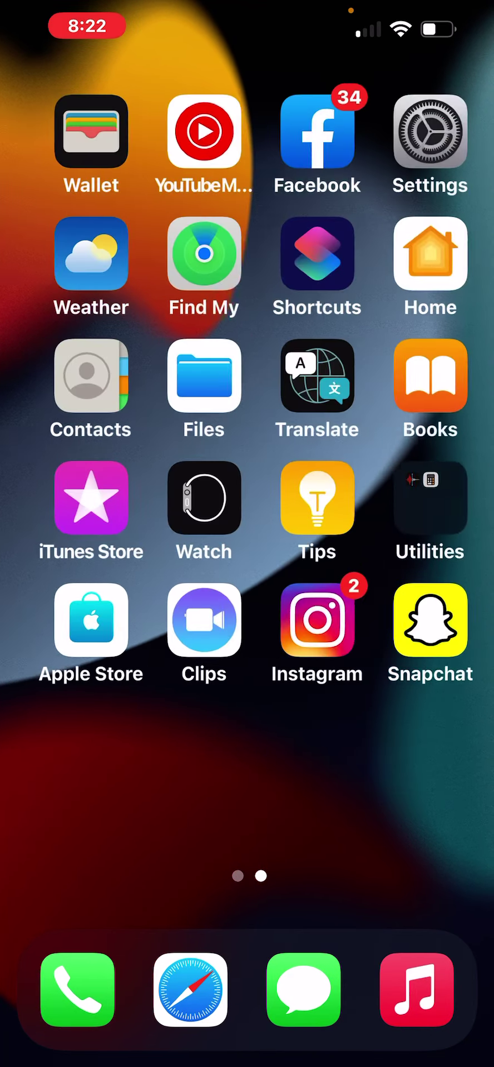